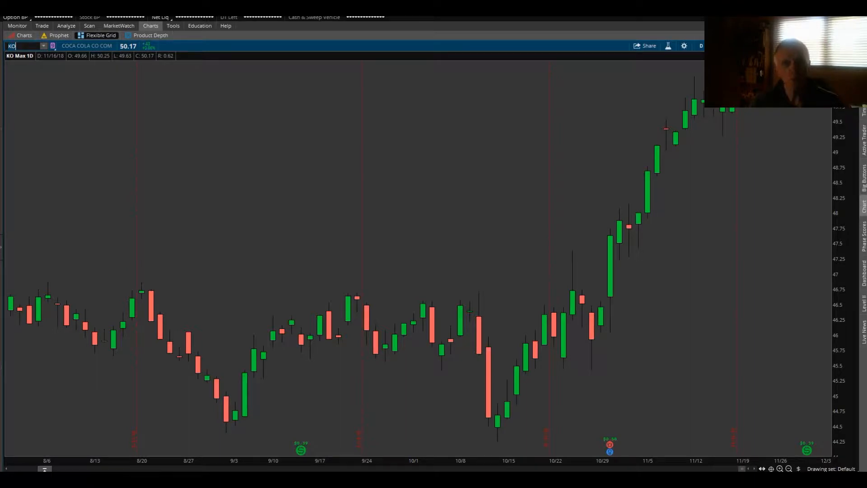
pyautogui.moveTo(675, 94)
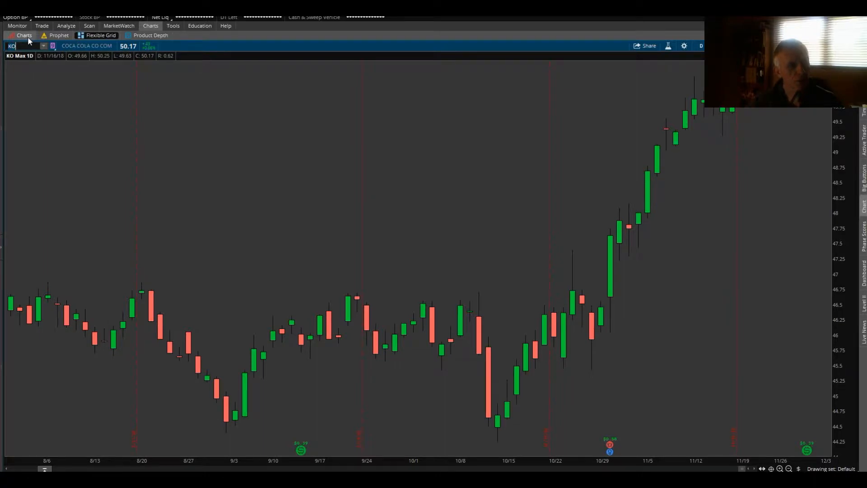
pyautogui.moveTo(779, 163)
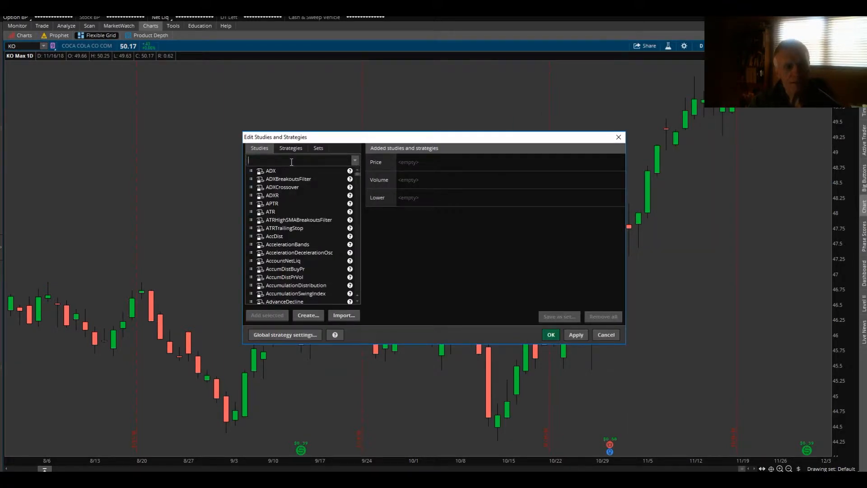
# - Search 'on', add OnsetTrendDetector as a lower study, and open its settings
pyautogui.write('onset')
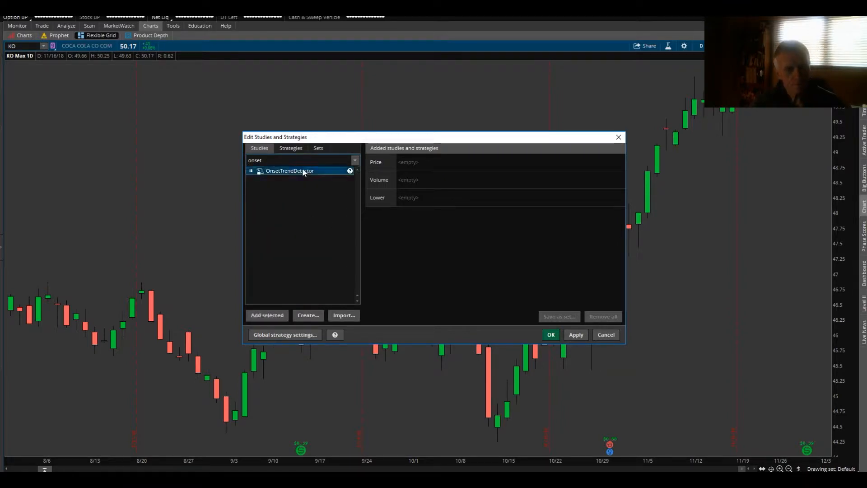
pyautogui.click(266, 315)
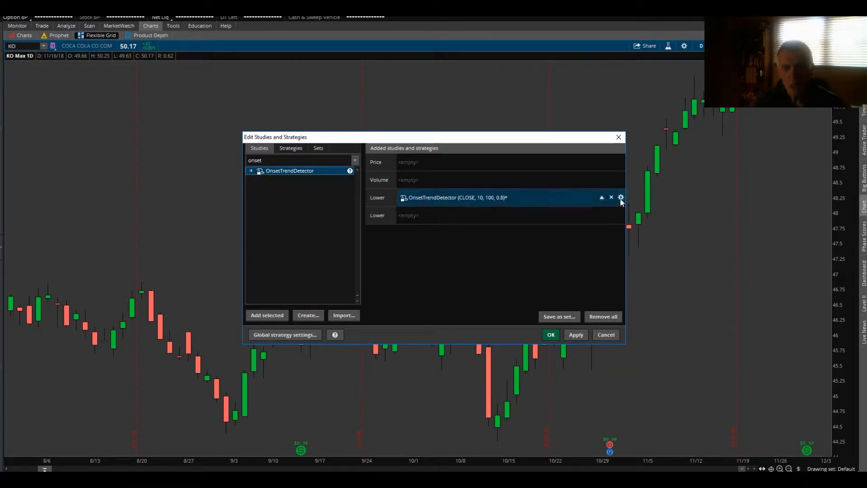
pyautogui.click(620, 197)
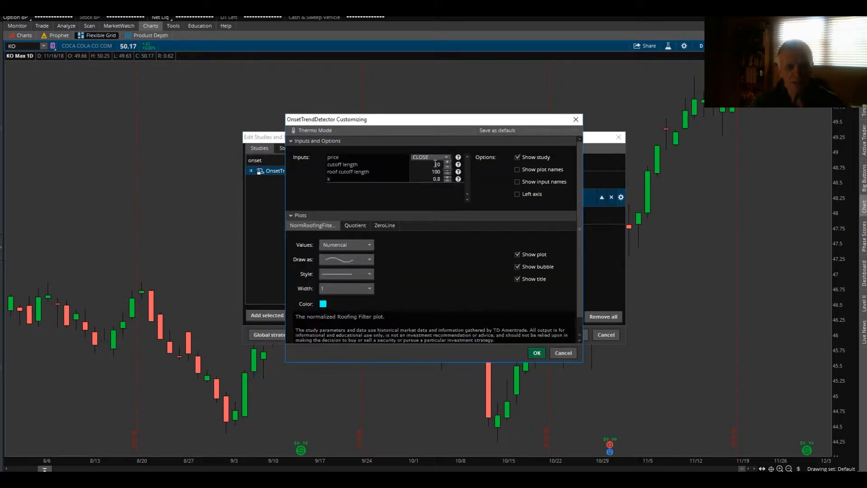
# - Lower the cutoff length to 5 and draw the plot as square dots
pyautogui.click(448, 167)
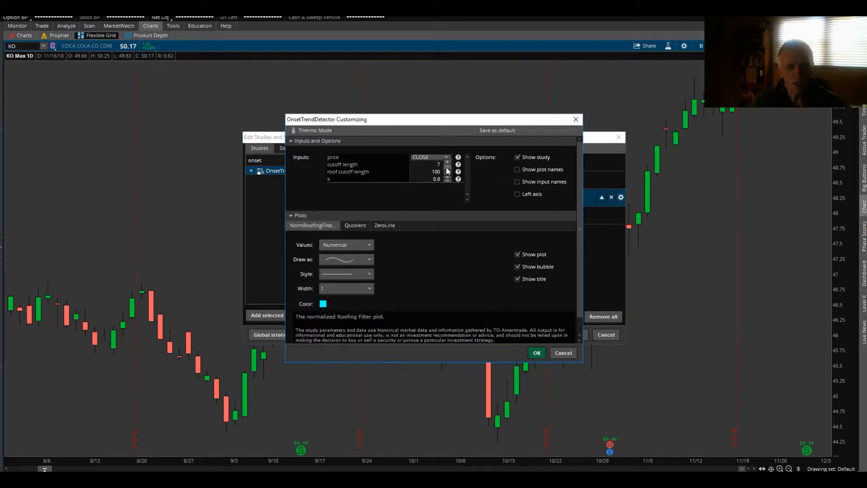
pyautogui.click(448, 166)
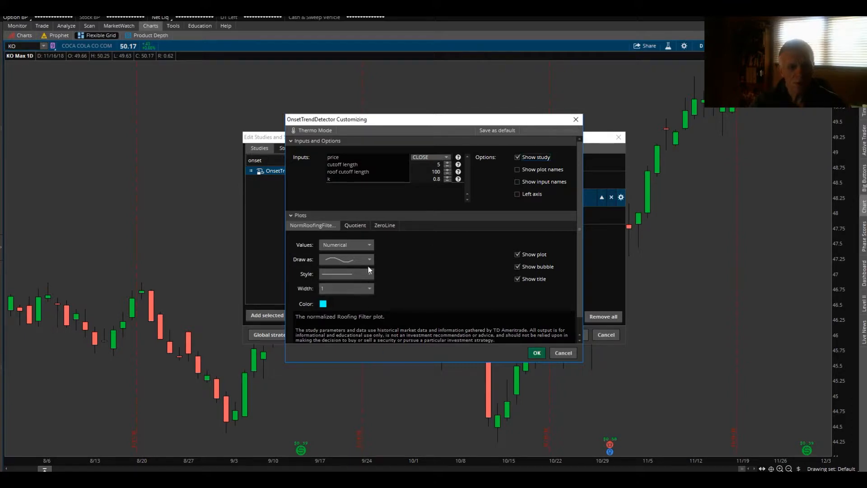
pyautogui.click(368, 273)
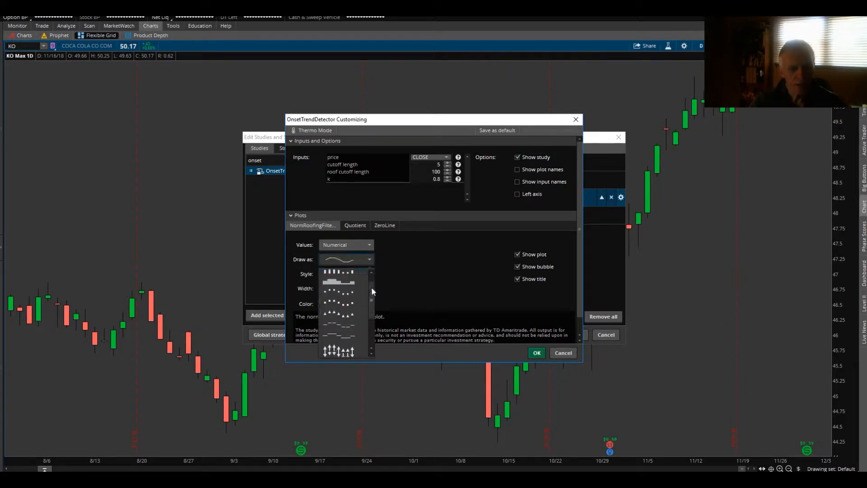
pyautogui.scroll(-3)
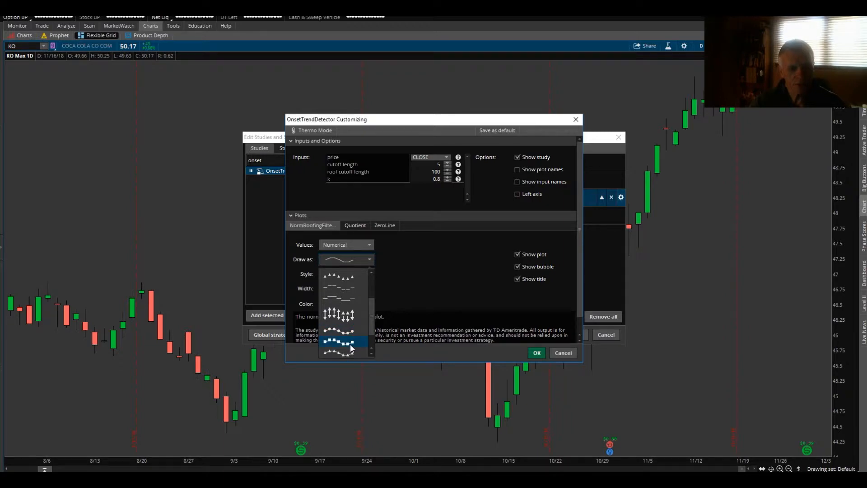
pyautogui.click(340, 343)
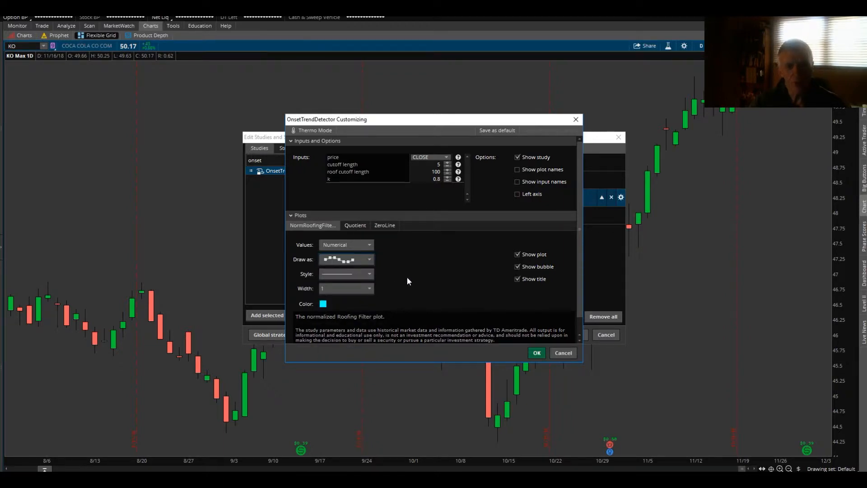
pyautogui.moveTo(377, 261)
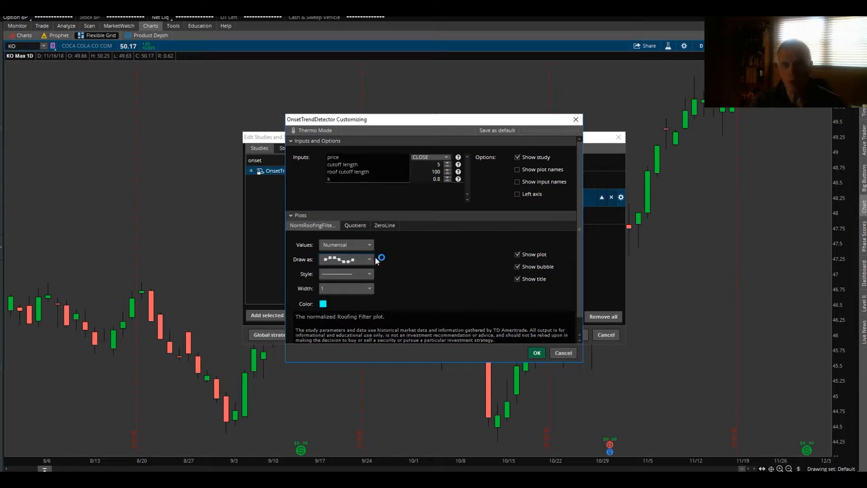
pyautogui.moveTo(333, 305)
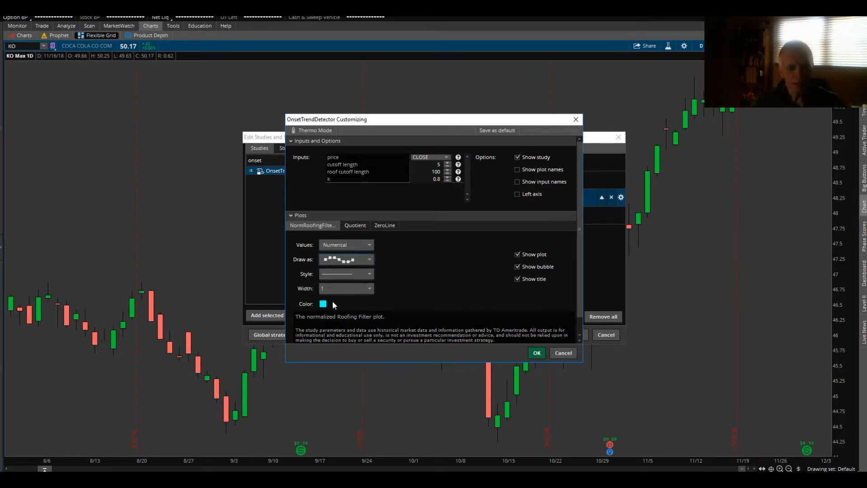
# - Color the plot orange and confirm the customization
pyautogui.click(323, 303)
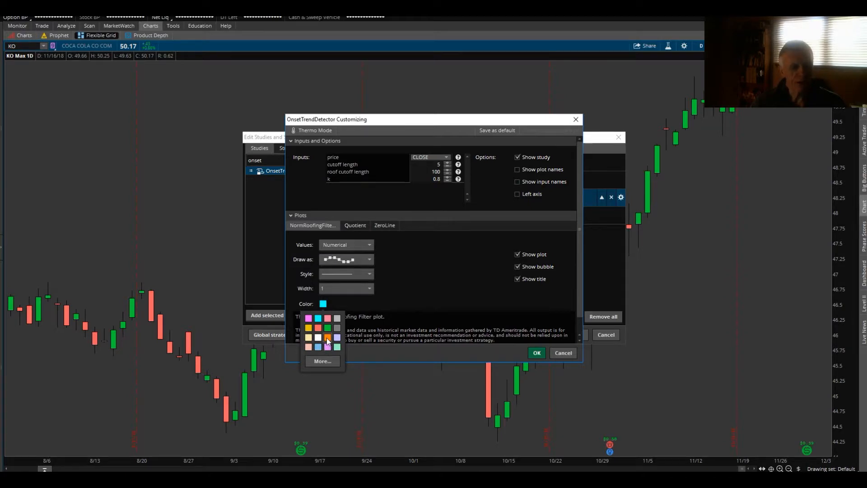
pyautogui.click(325, 338)
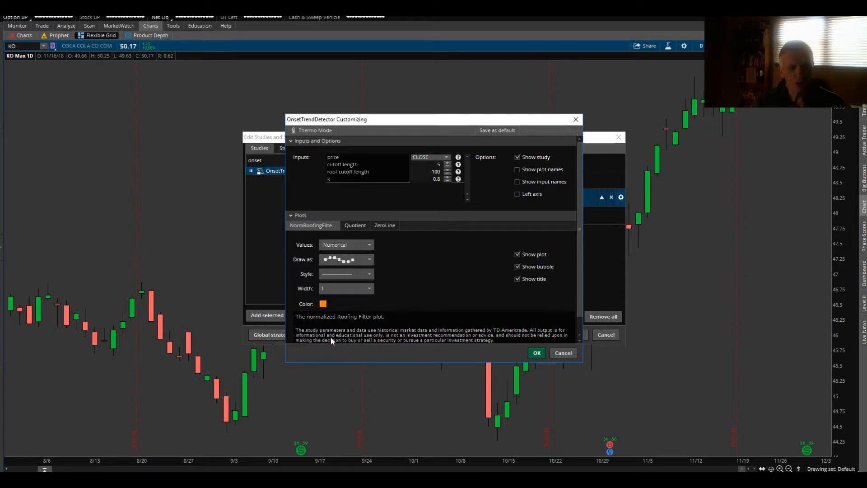
pyautogui.click(535, 353)
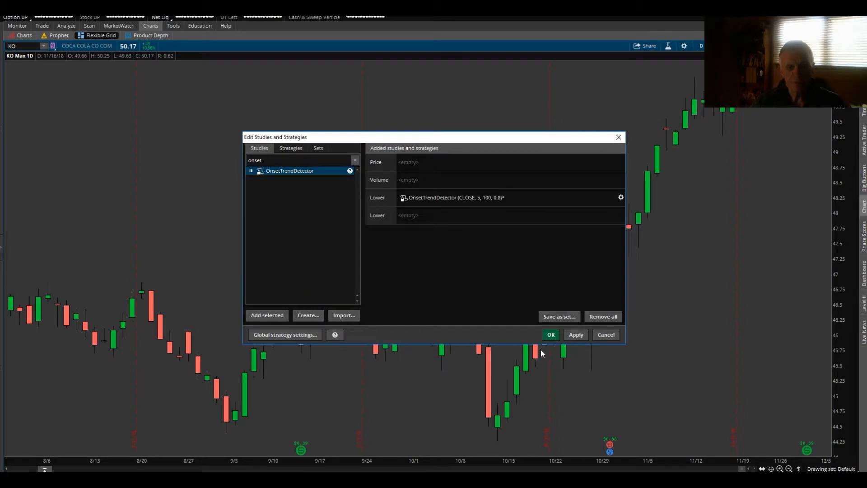
pyautogui.click(549, 335)
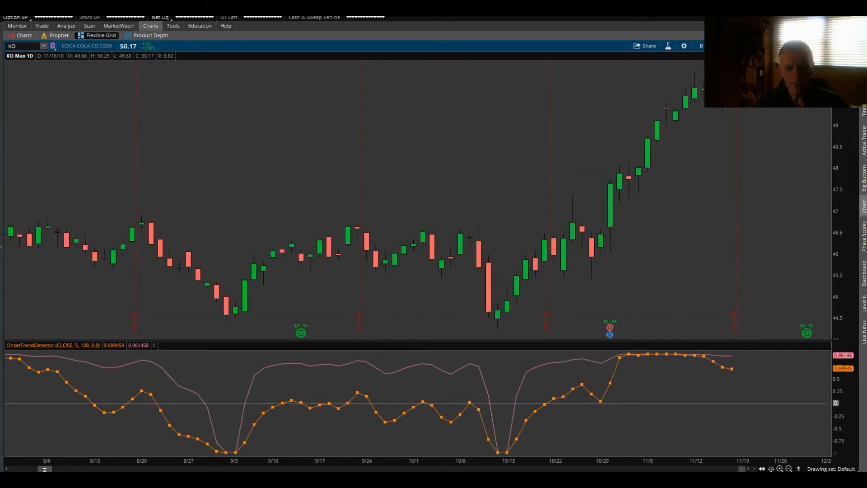
pyautogui.moveTo(238, 329)
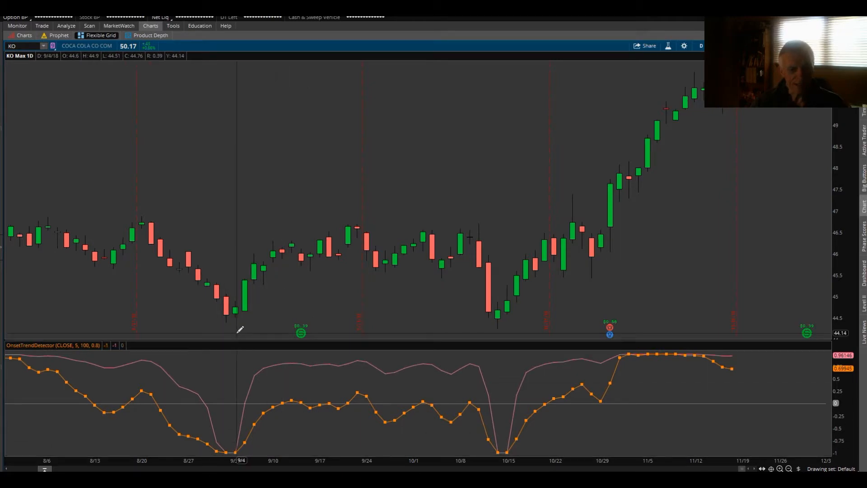
pyautogui.moveTo(238, 448)
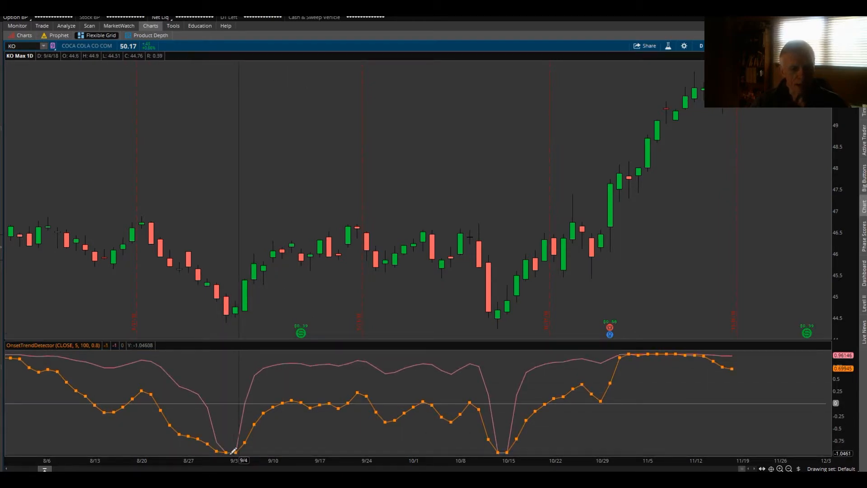
pyautogui.moveTo(525, 406)
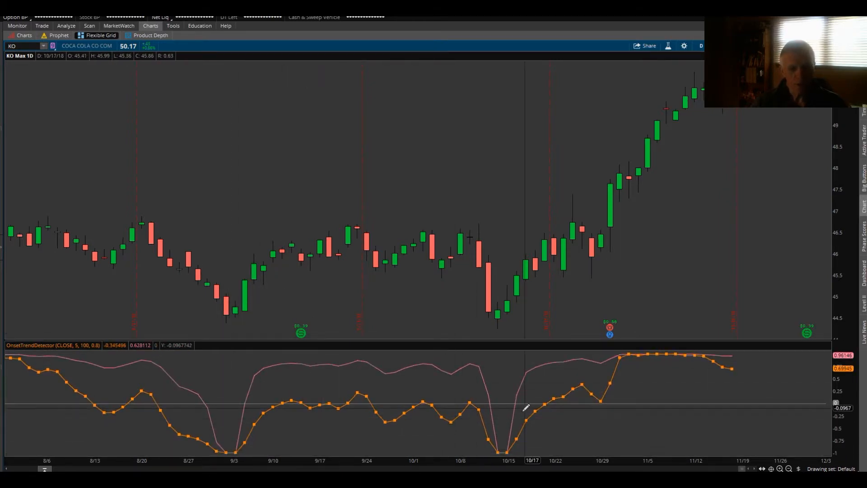
pyautogui.moveTo(509, 448)
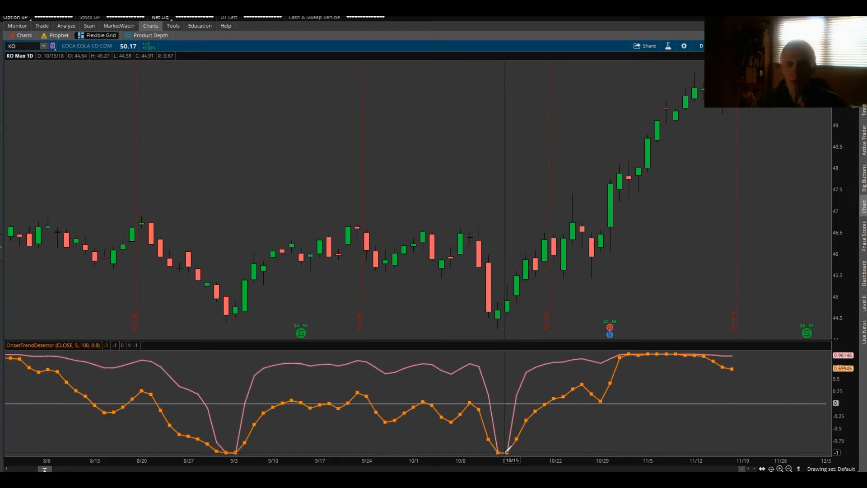
pyautogui.moveTo(509, 449)
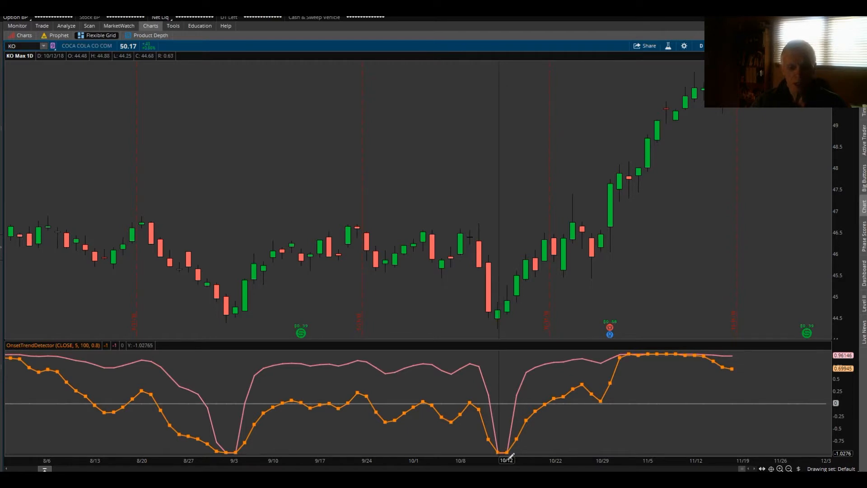
pyautogui.moveTo(506, 461)
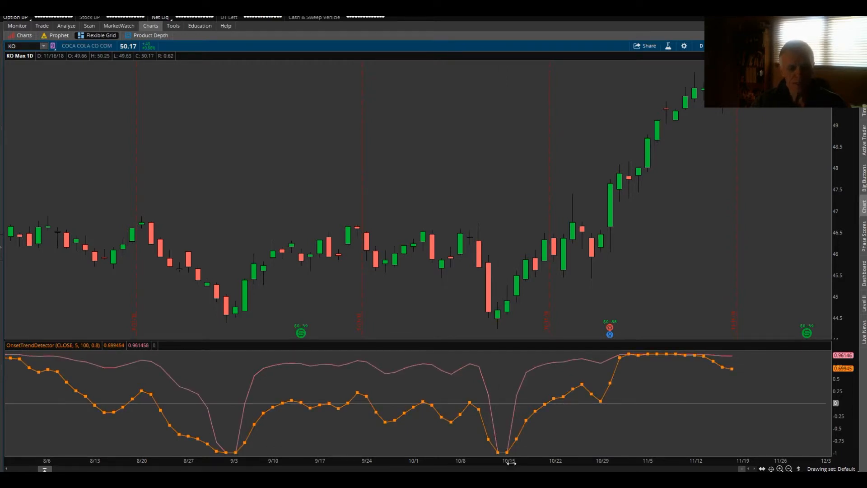
pyautogui.moveTo(559, 398)
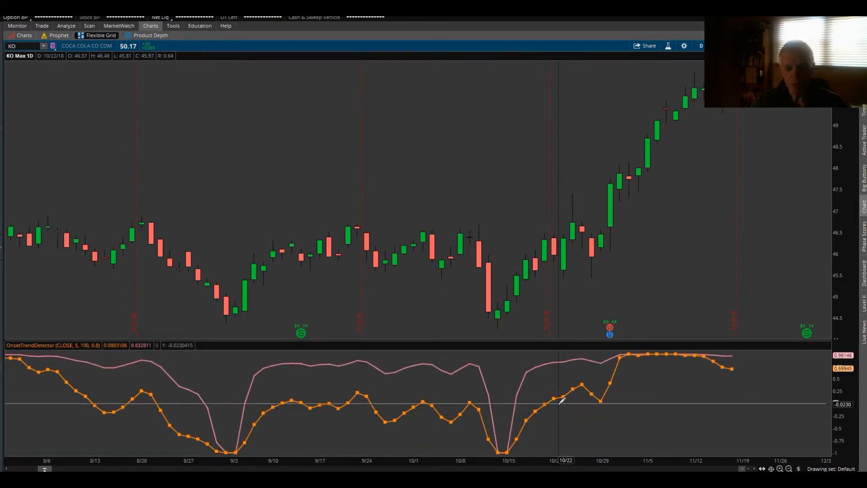
pyautogui.moveTo(629, 396)
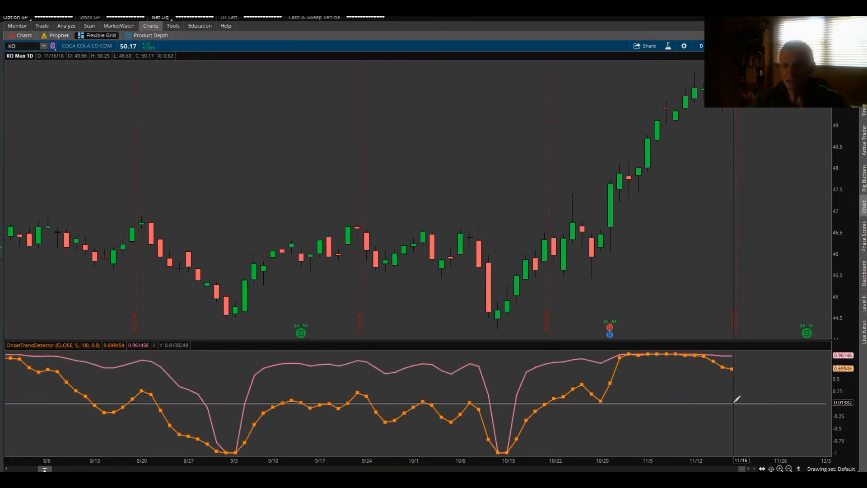
pyautogui.moveTo(724, 406)
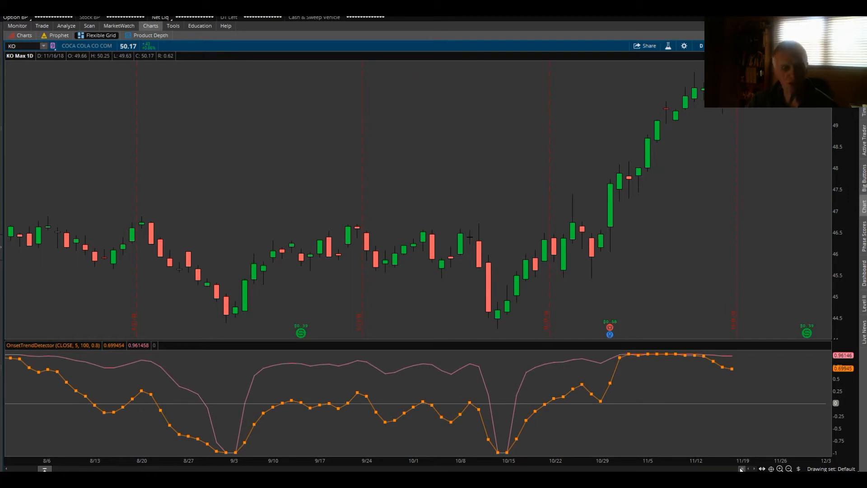
pyautogui.moveTo(172, 380)
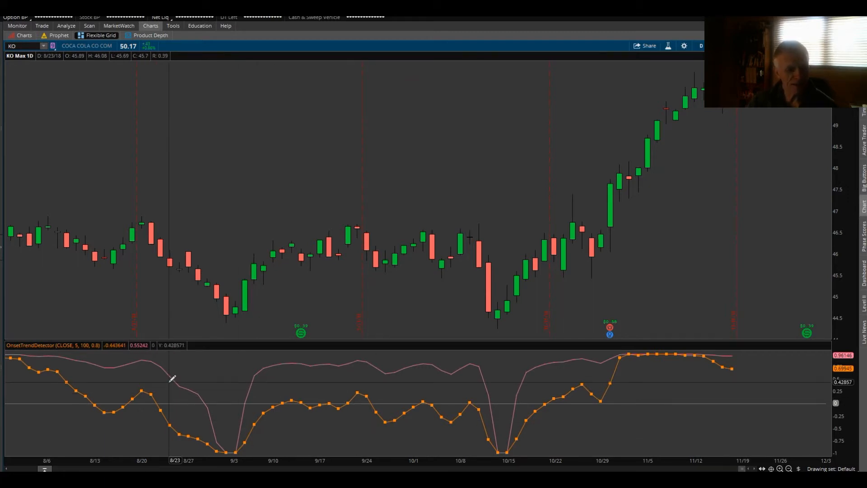
pyautogui.moveTo(209, 386)
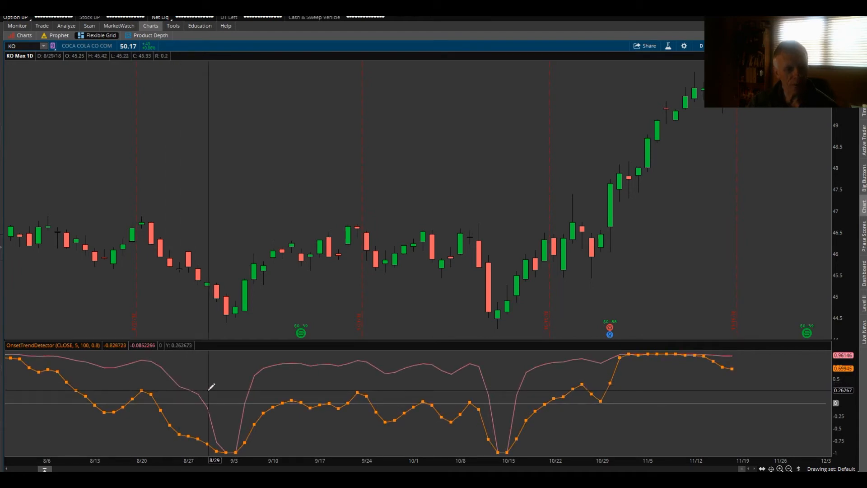
pyautogui.moveTo(463, 404)
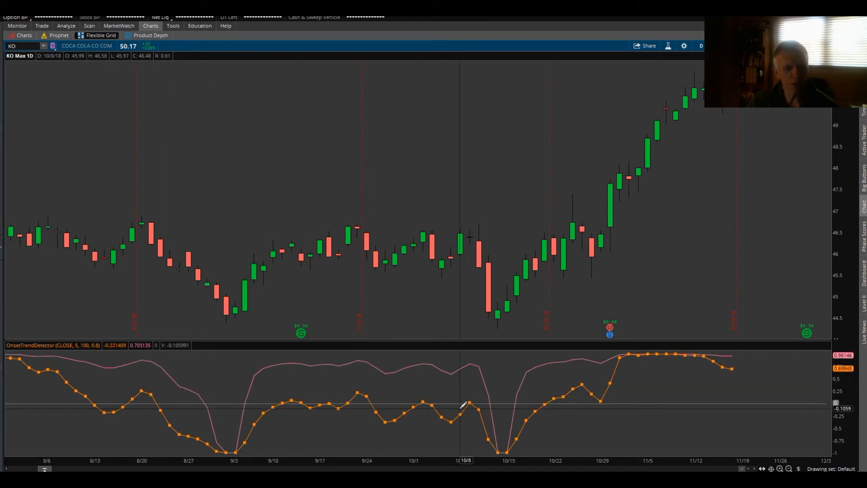
pyautogui.moveTo(654, 375)
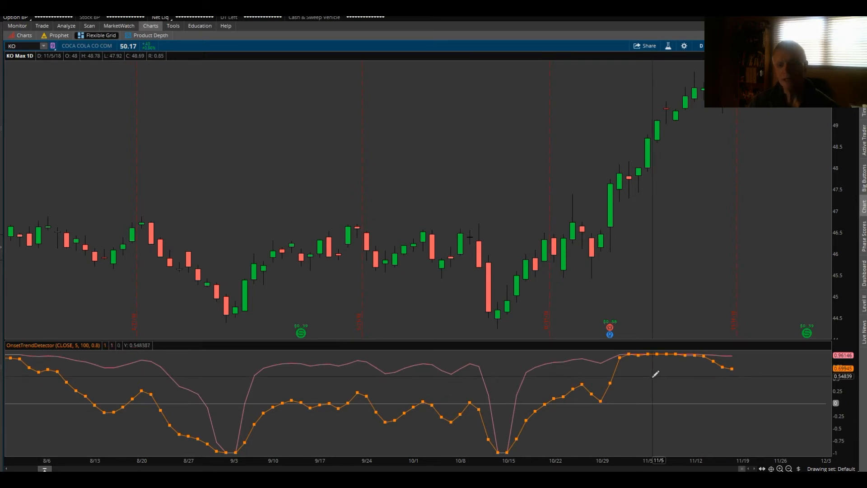
pyautogui.moveTo(657, 375)
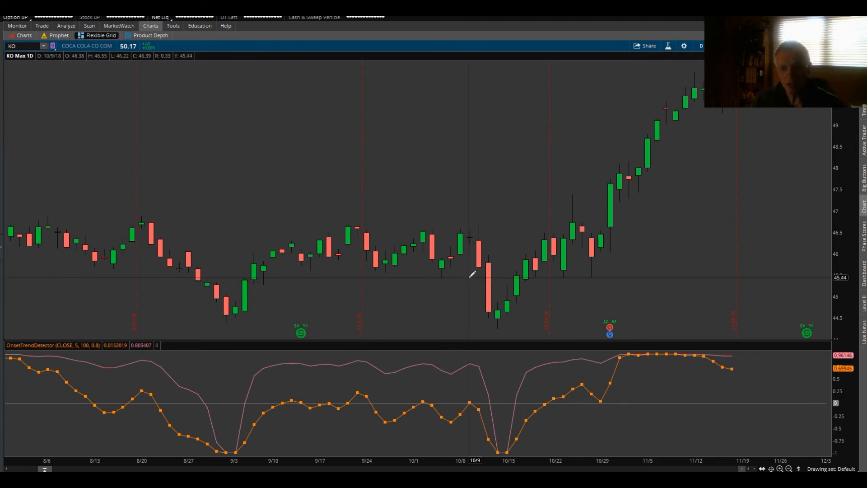
pyautogui.moveTo(543, 284)
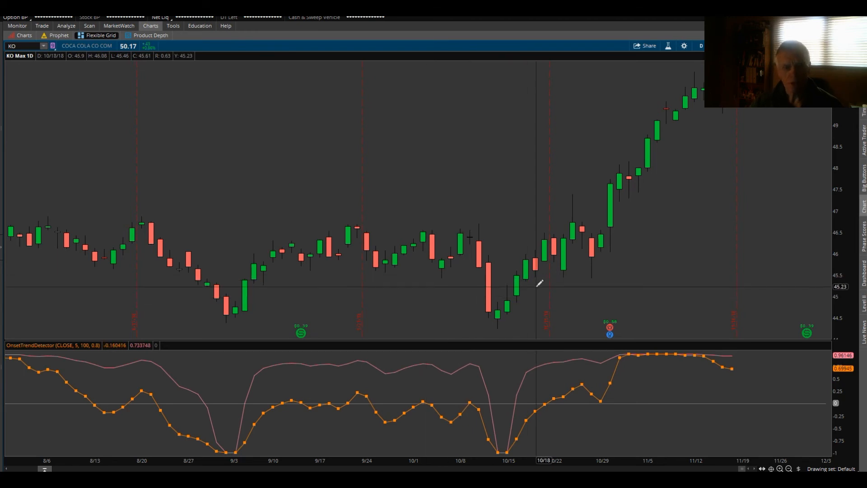
pyautogui.moveTo(509, 304)
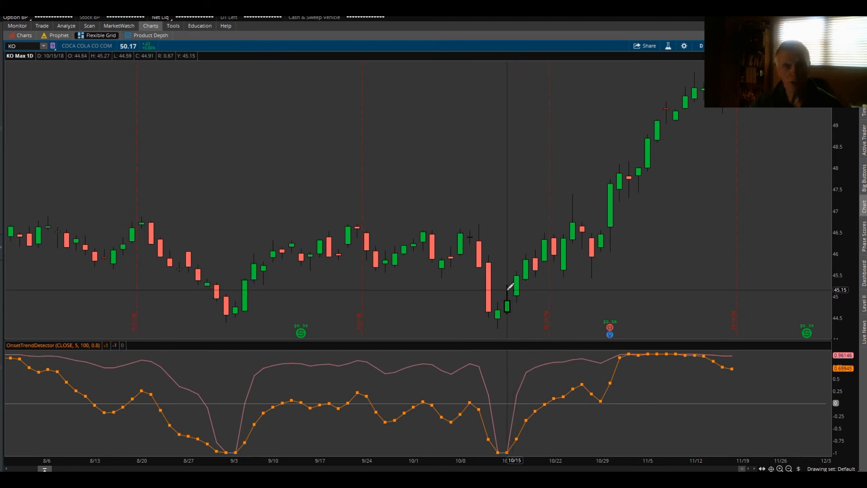